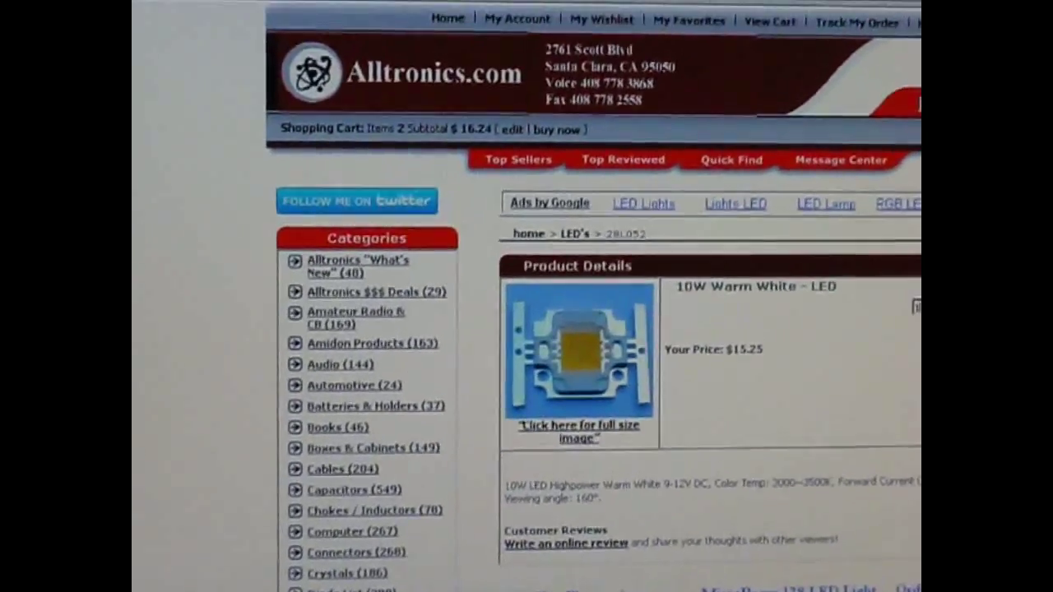
scroll("down", 3)
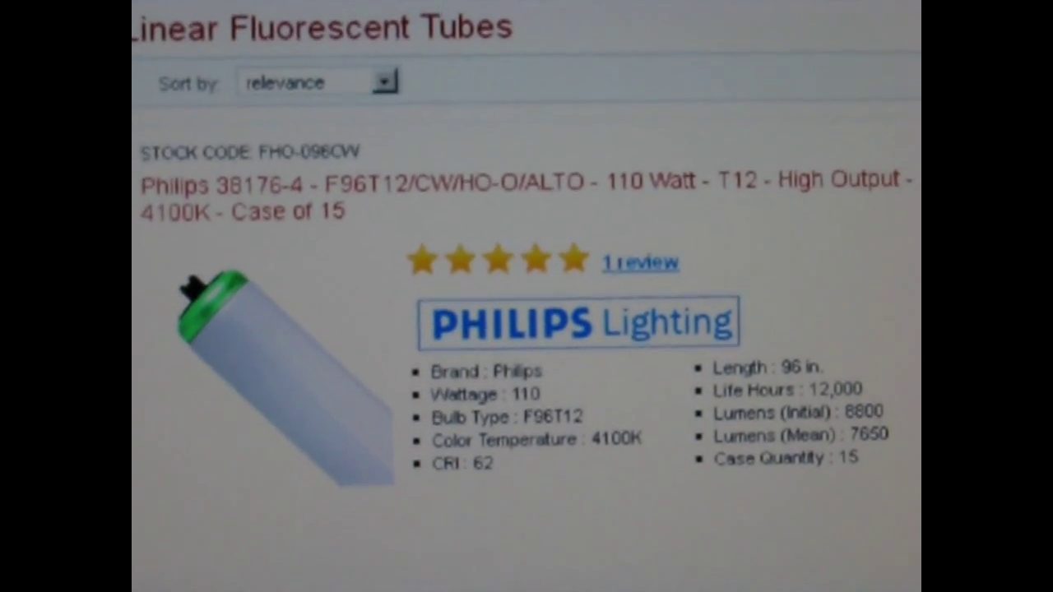
scroll("down", 3)
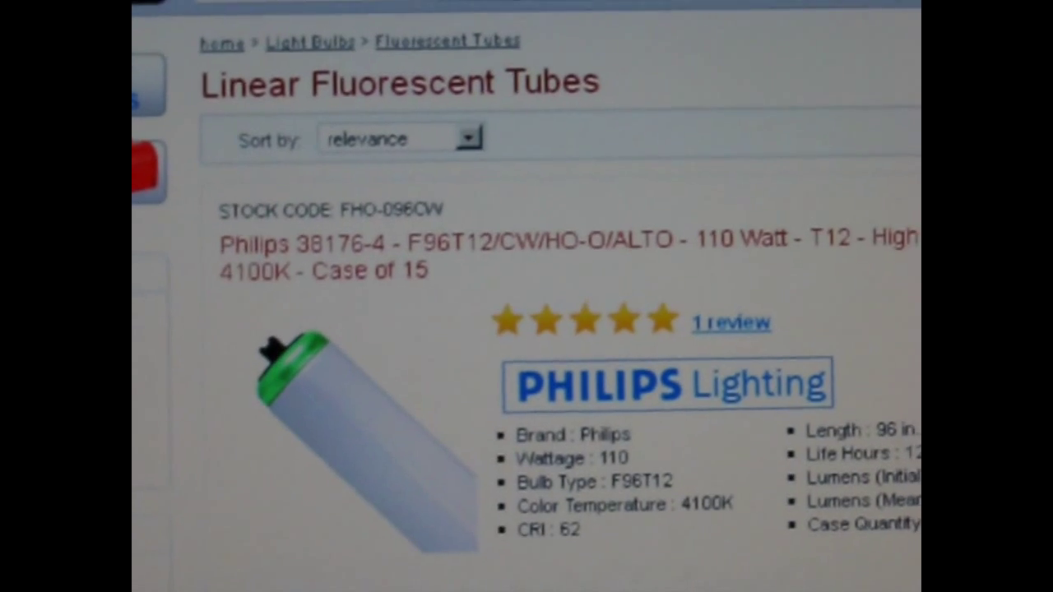
scroll("down", 3)
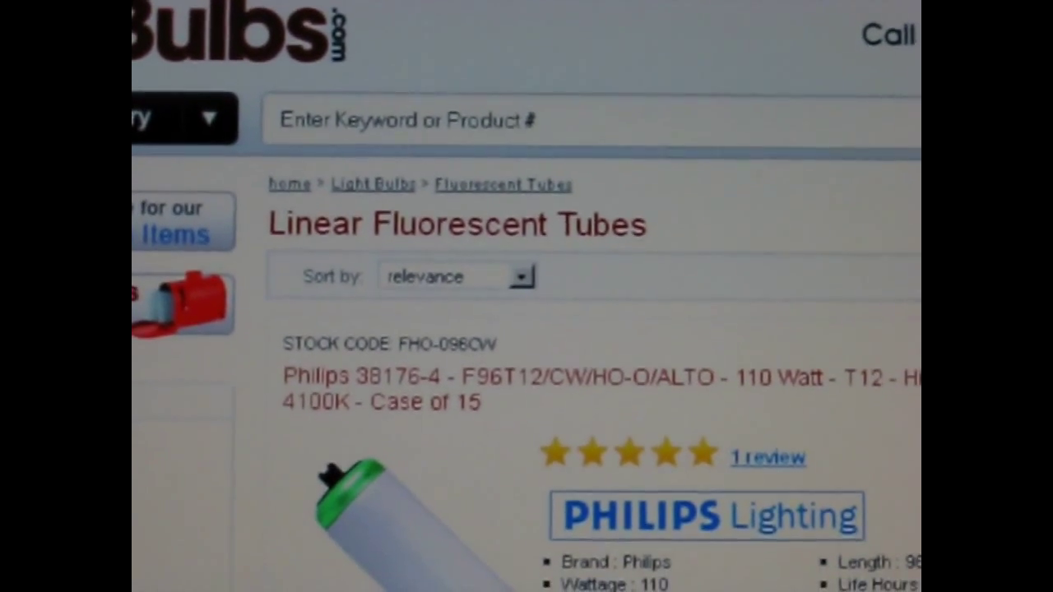
scroll("down", 3)
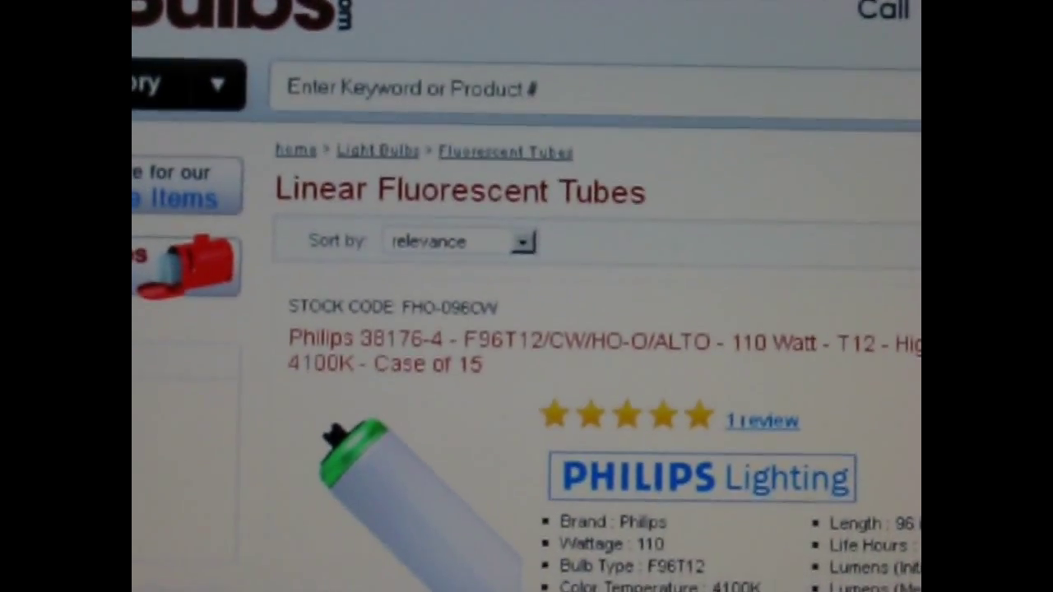
scroll("down", 3)
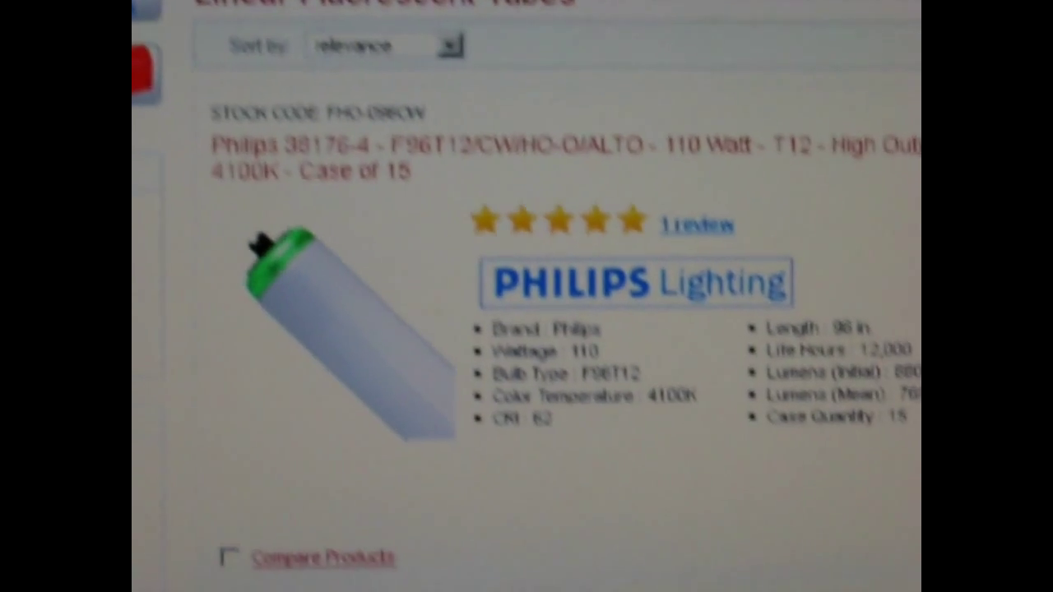
scroll("down", 3)
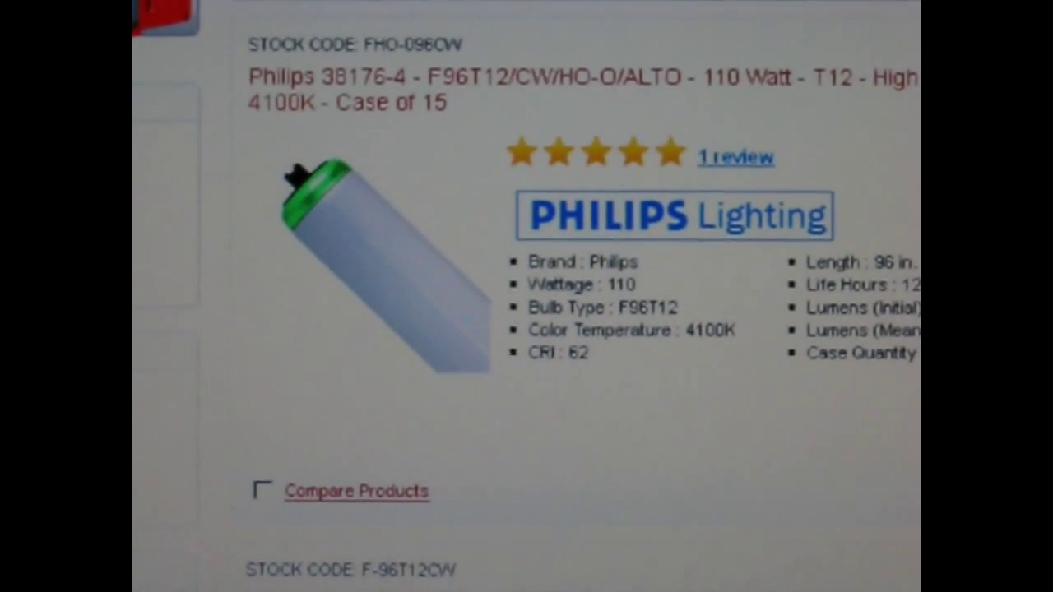
scroll("down", 3)
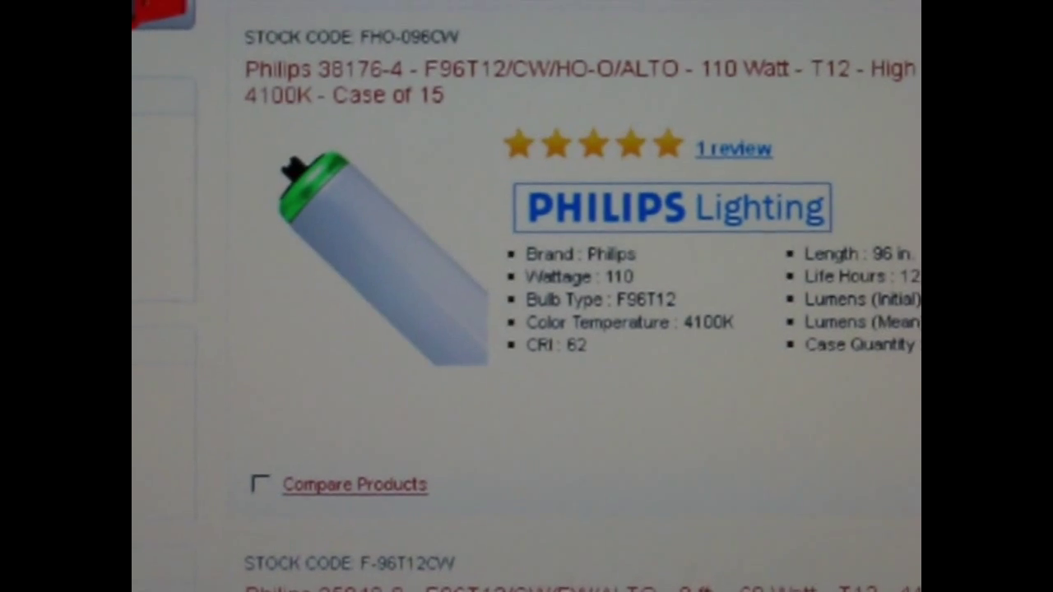
scroll("down", 3)
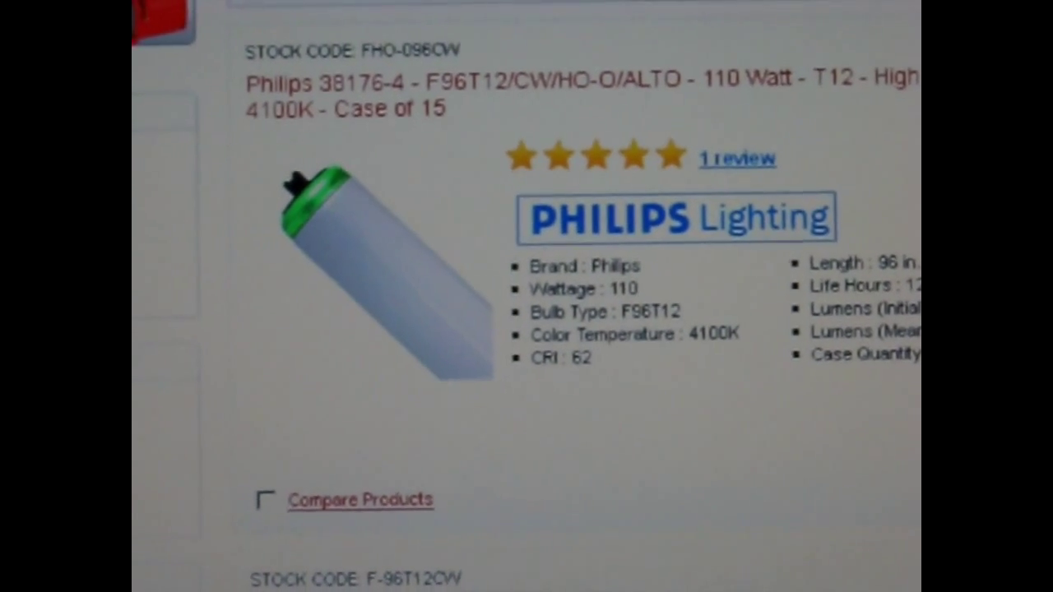
scroll("down", 3)
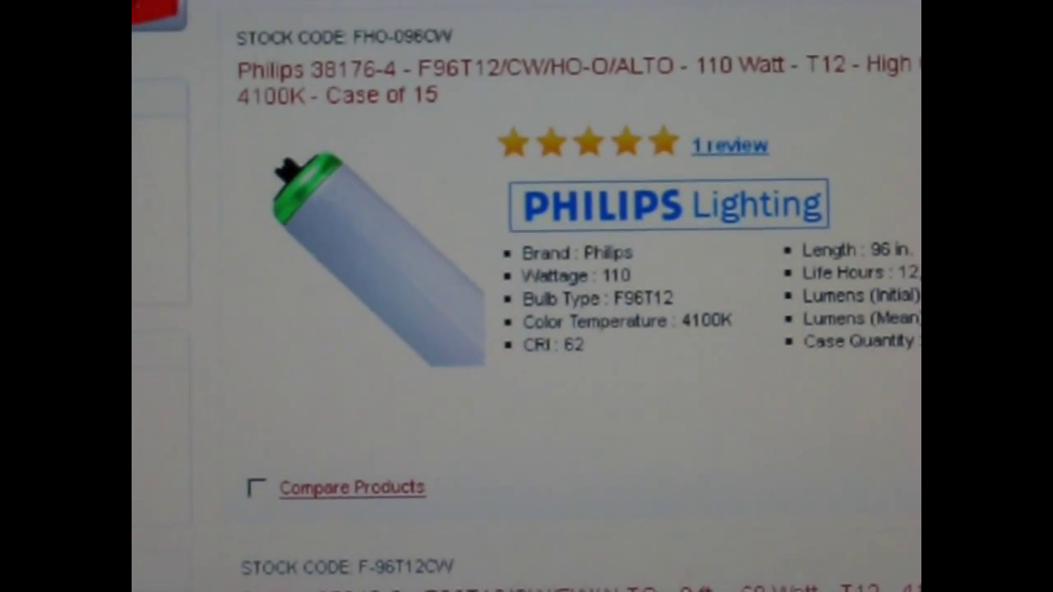
scroll("down", 3)
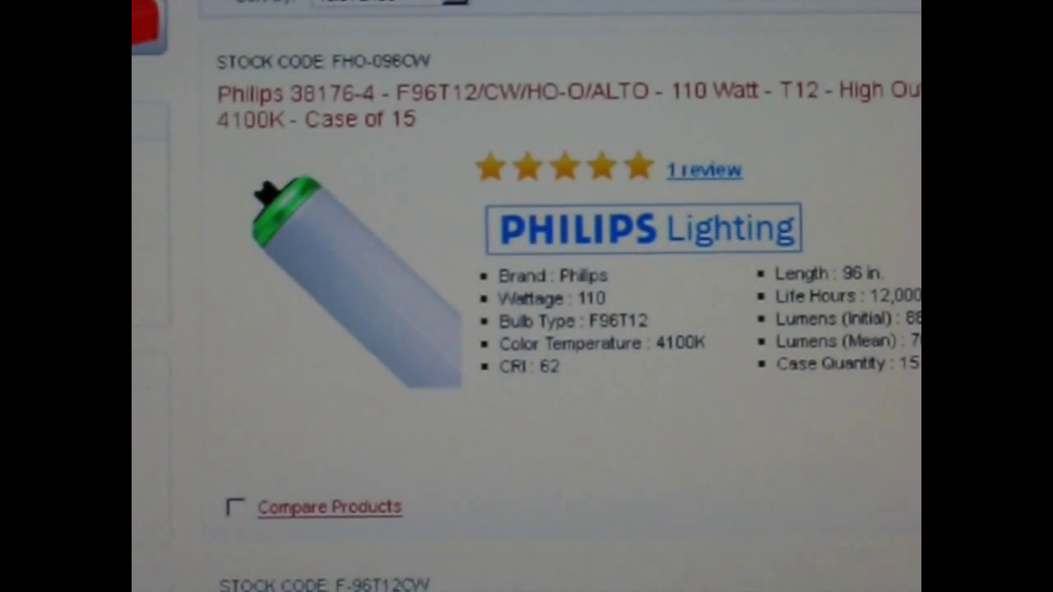
scroll("down", 3)
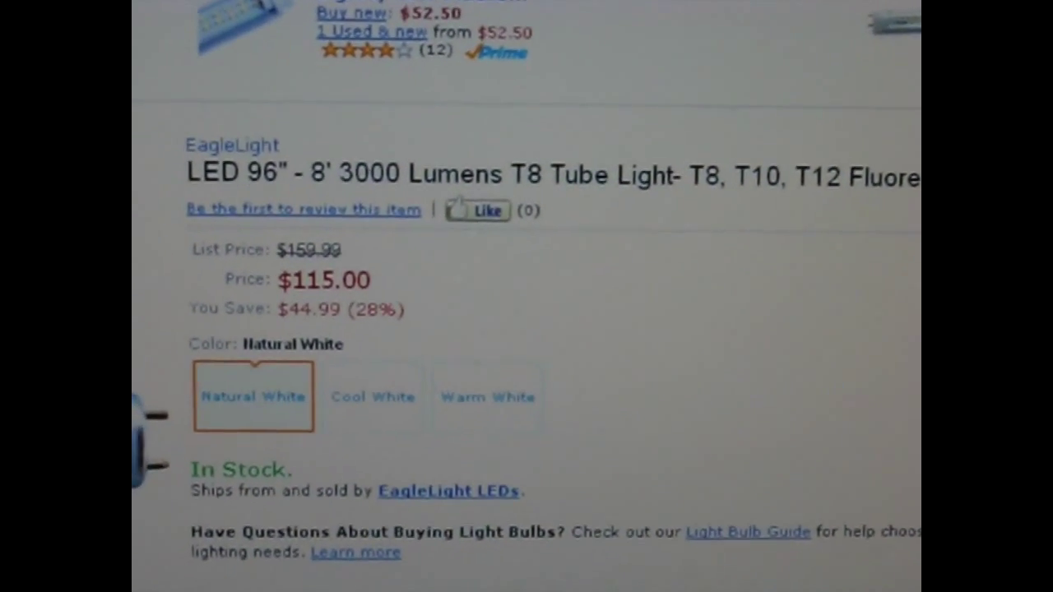
scroll("down", 3)
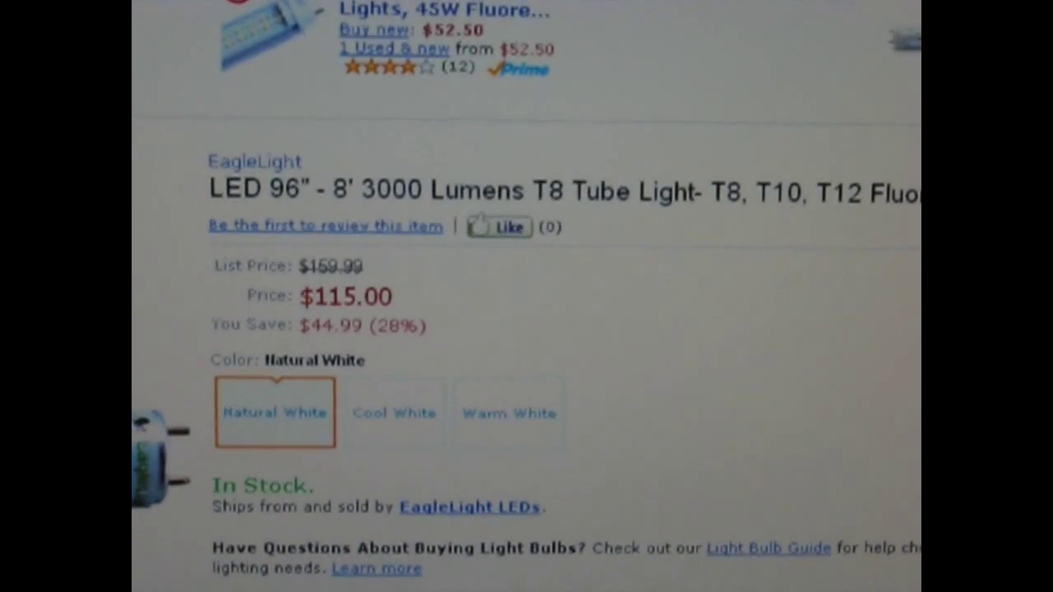
scroll("down", 3)
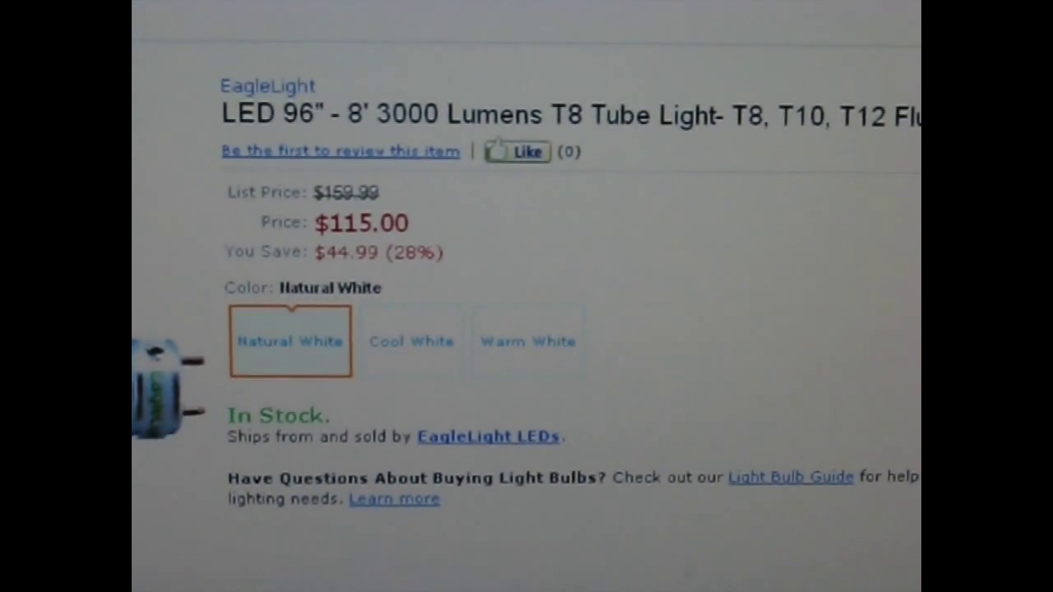